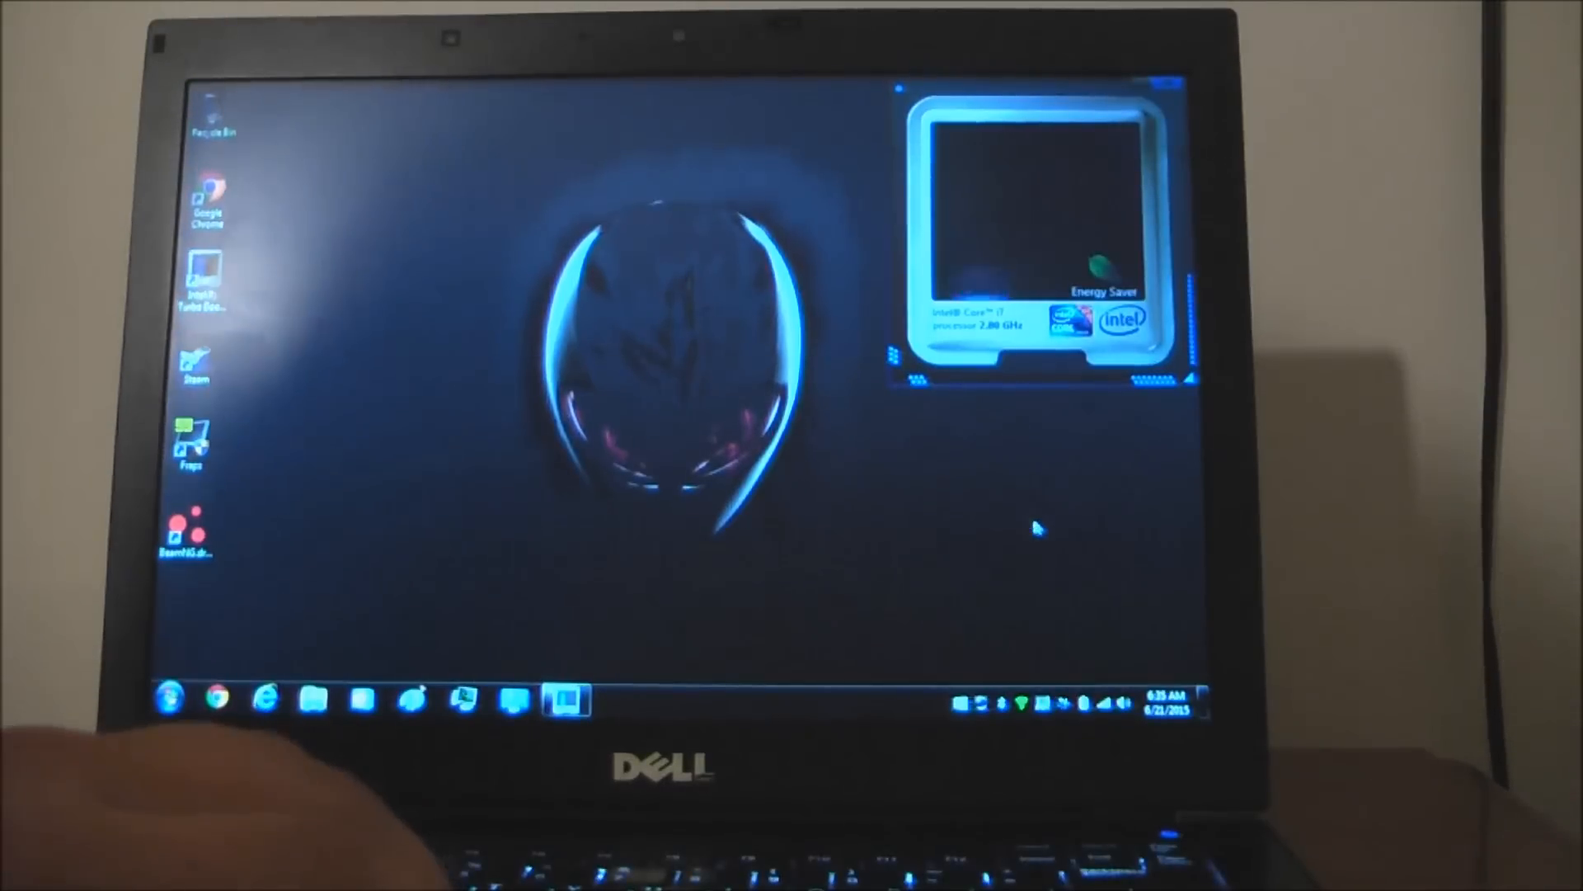
mouse_move(974, 534)
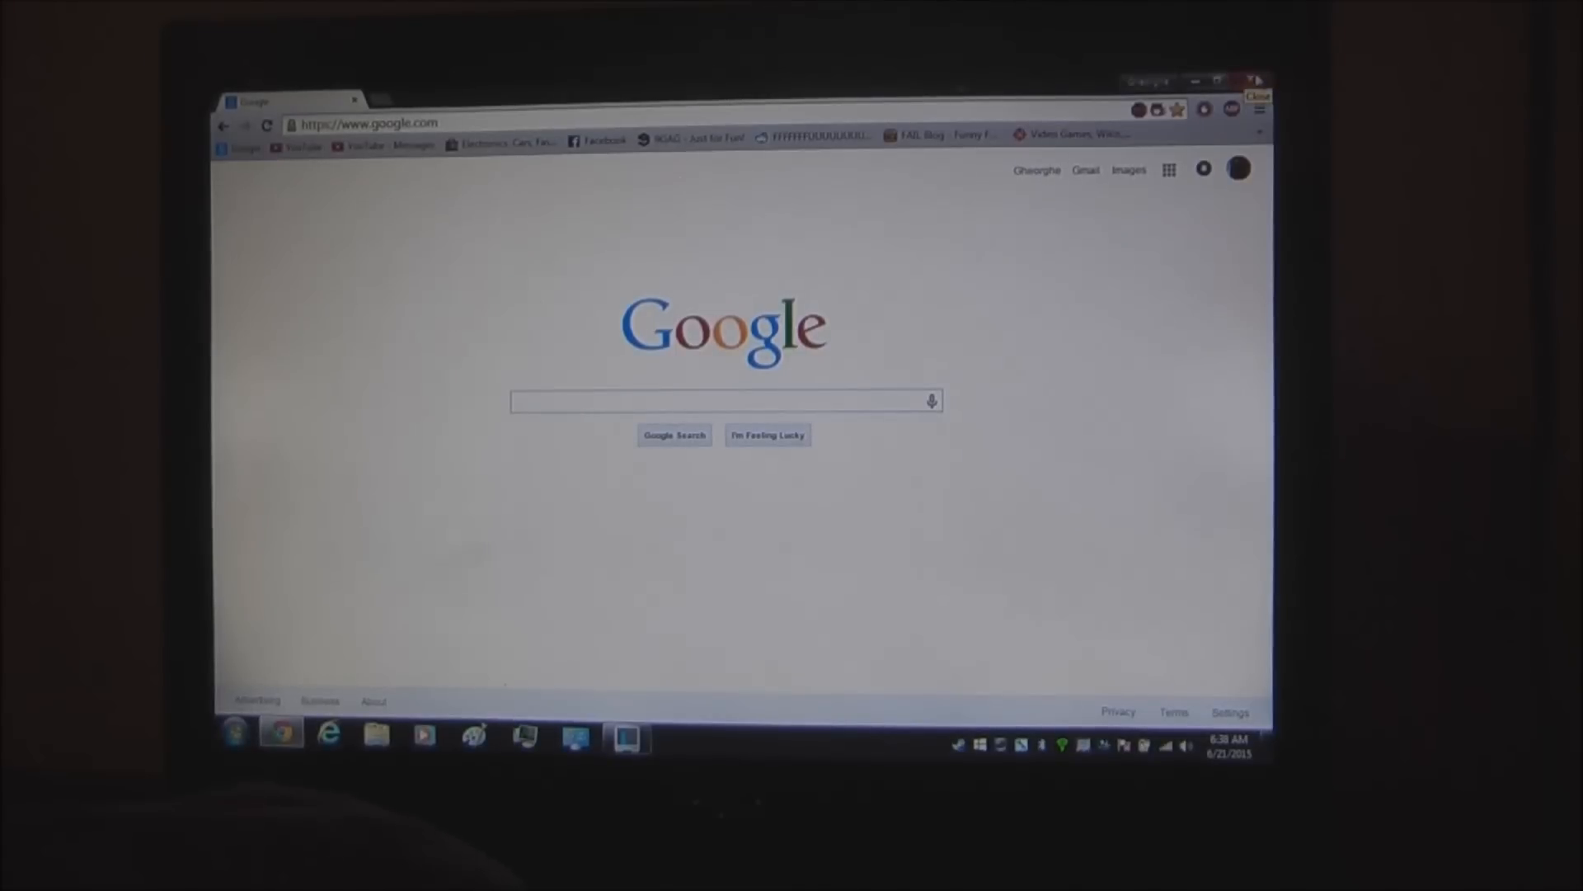
Close the Google Chrome window so the Windows desktop is showing
left_click(1259, 81)
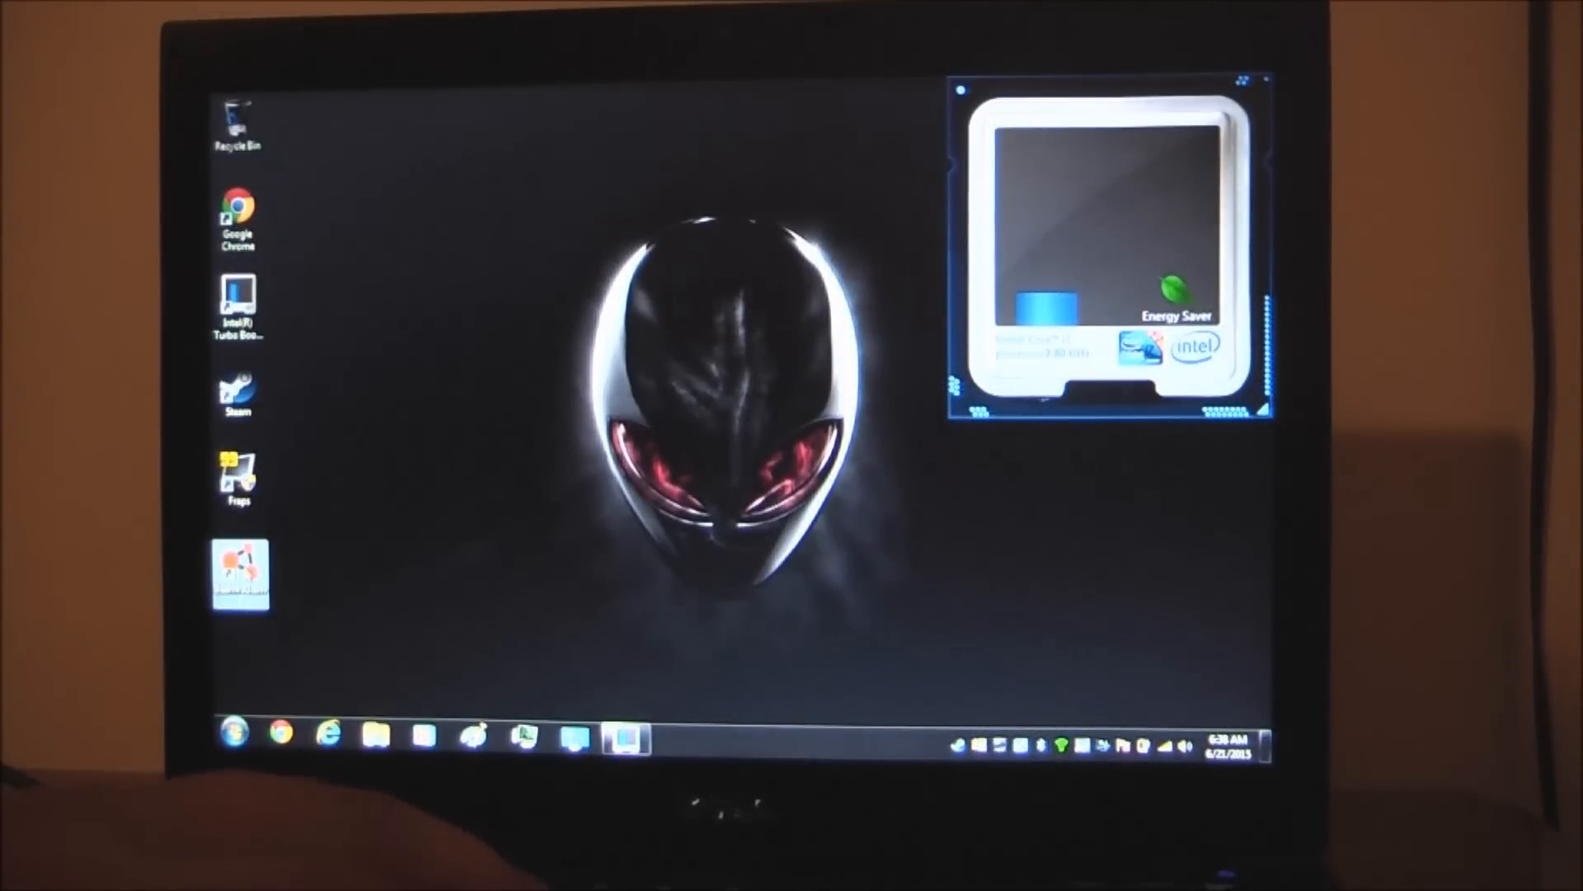
double_click(239, 570)
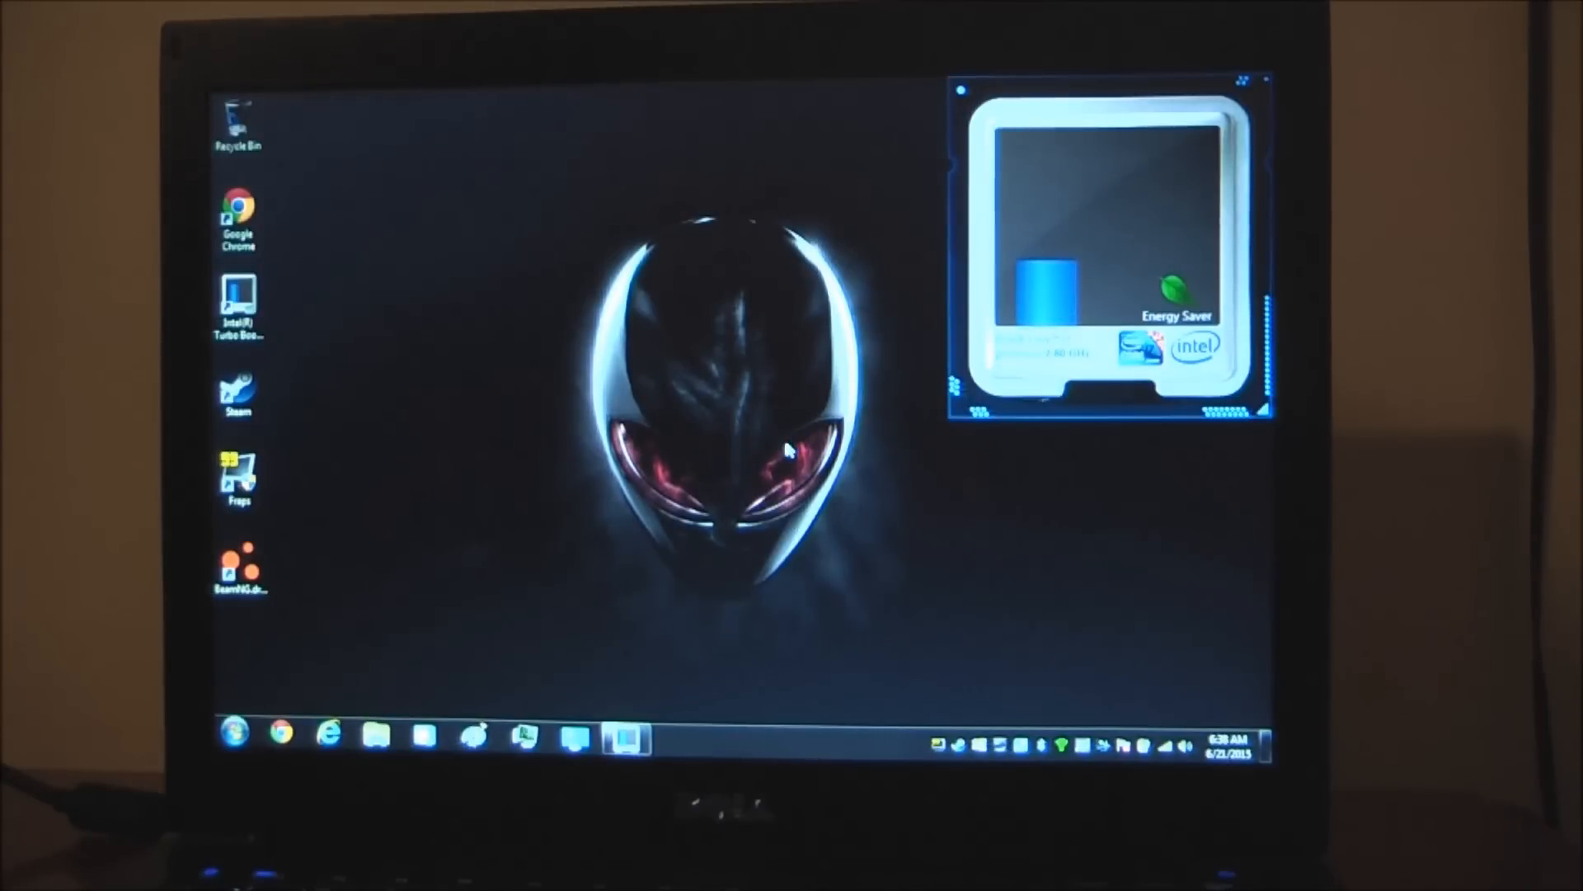
Start Fraps, tuck it into the tray, and launch BeamNG.drive from its desktop icon
double_click(239, 475)
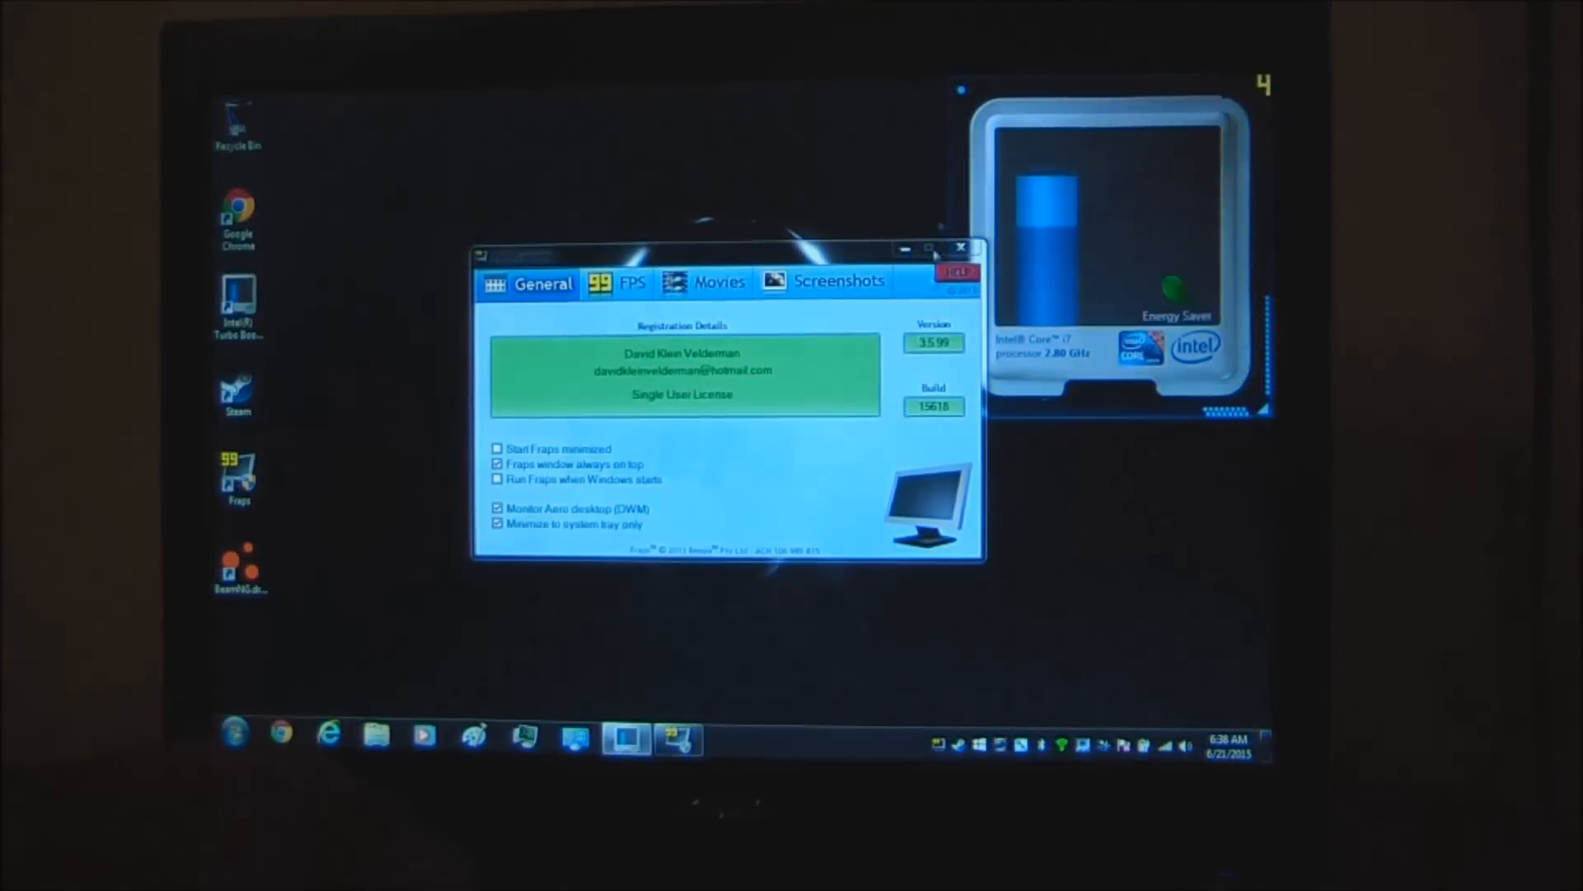
left_click(960, 247)
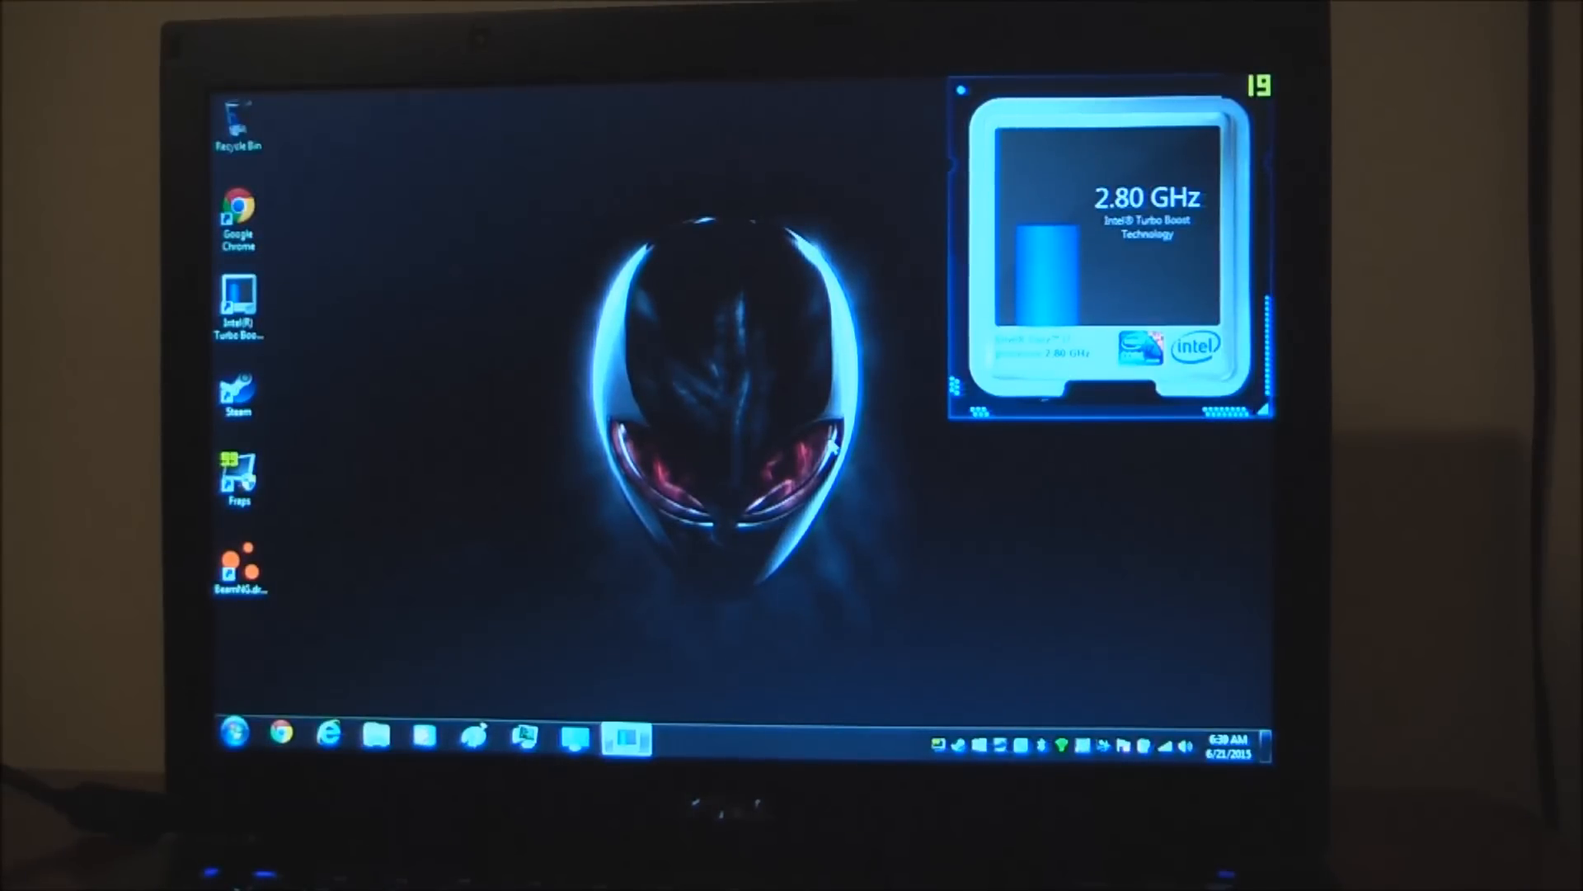
double_click(240, 571)
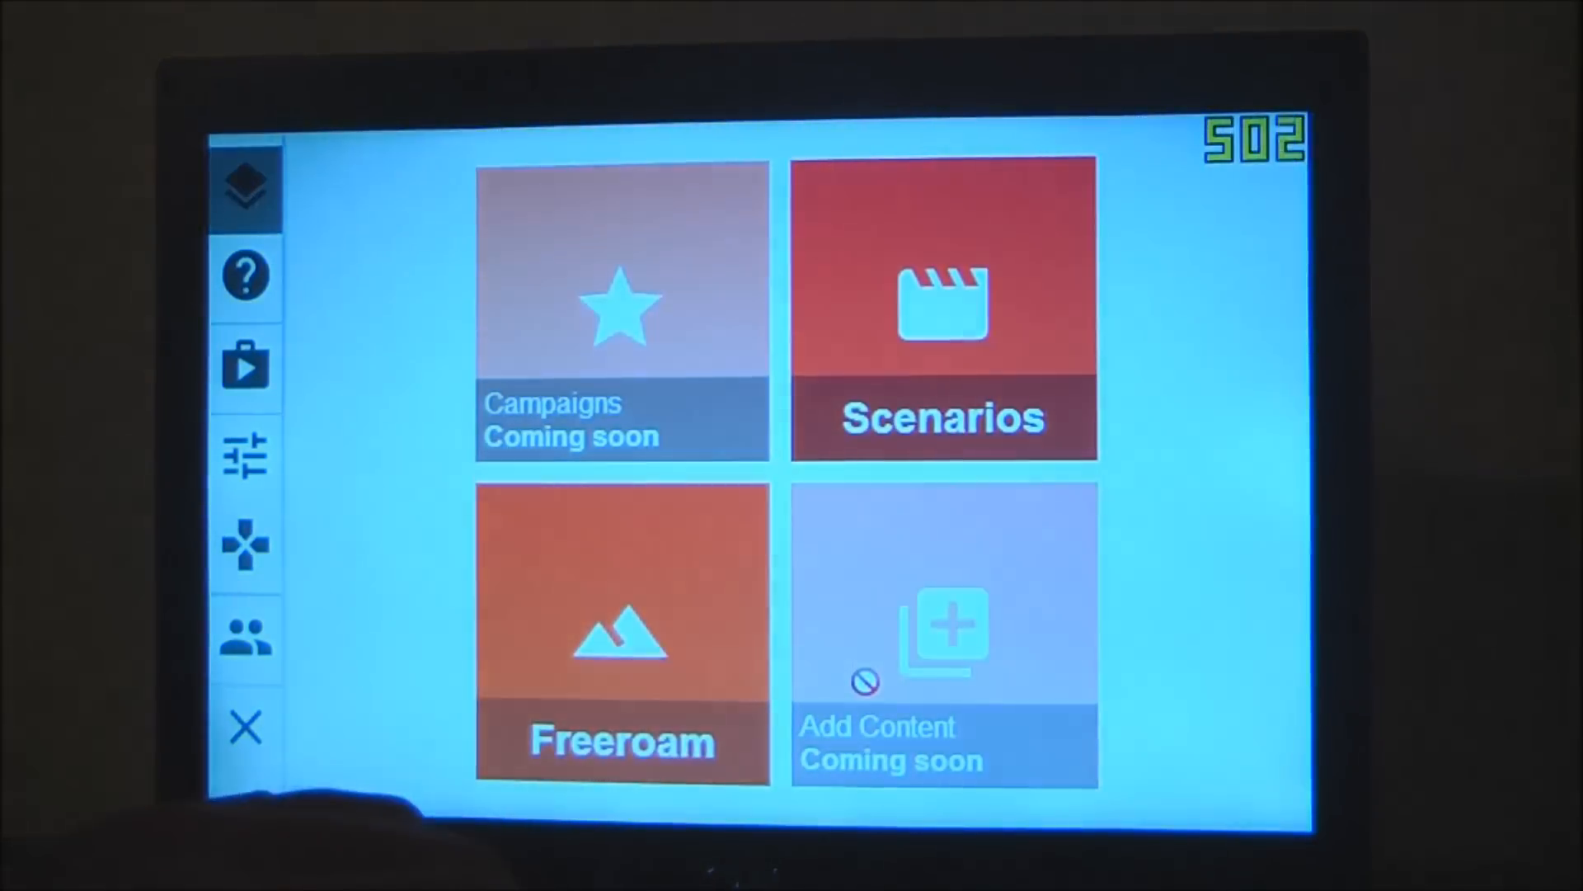
Open Freeroam and pick the Gridmap tile from the map list
left_click(620, 631)
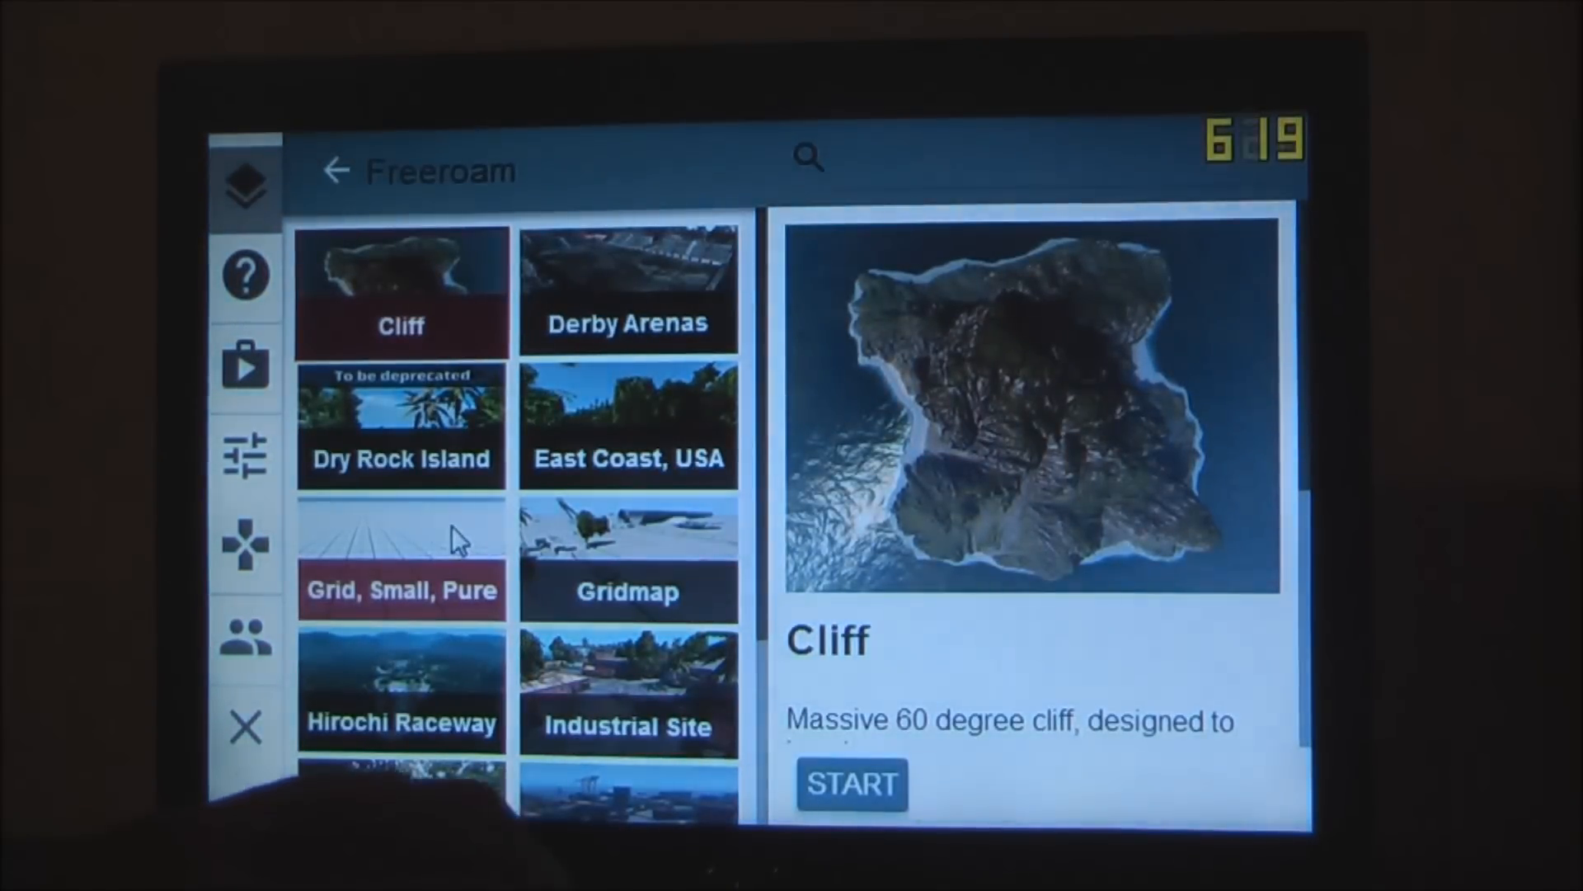
left_click(851, 783)
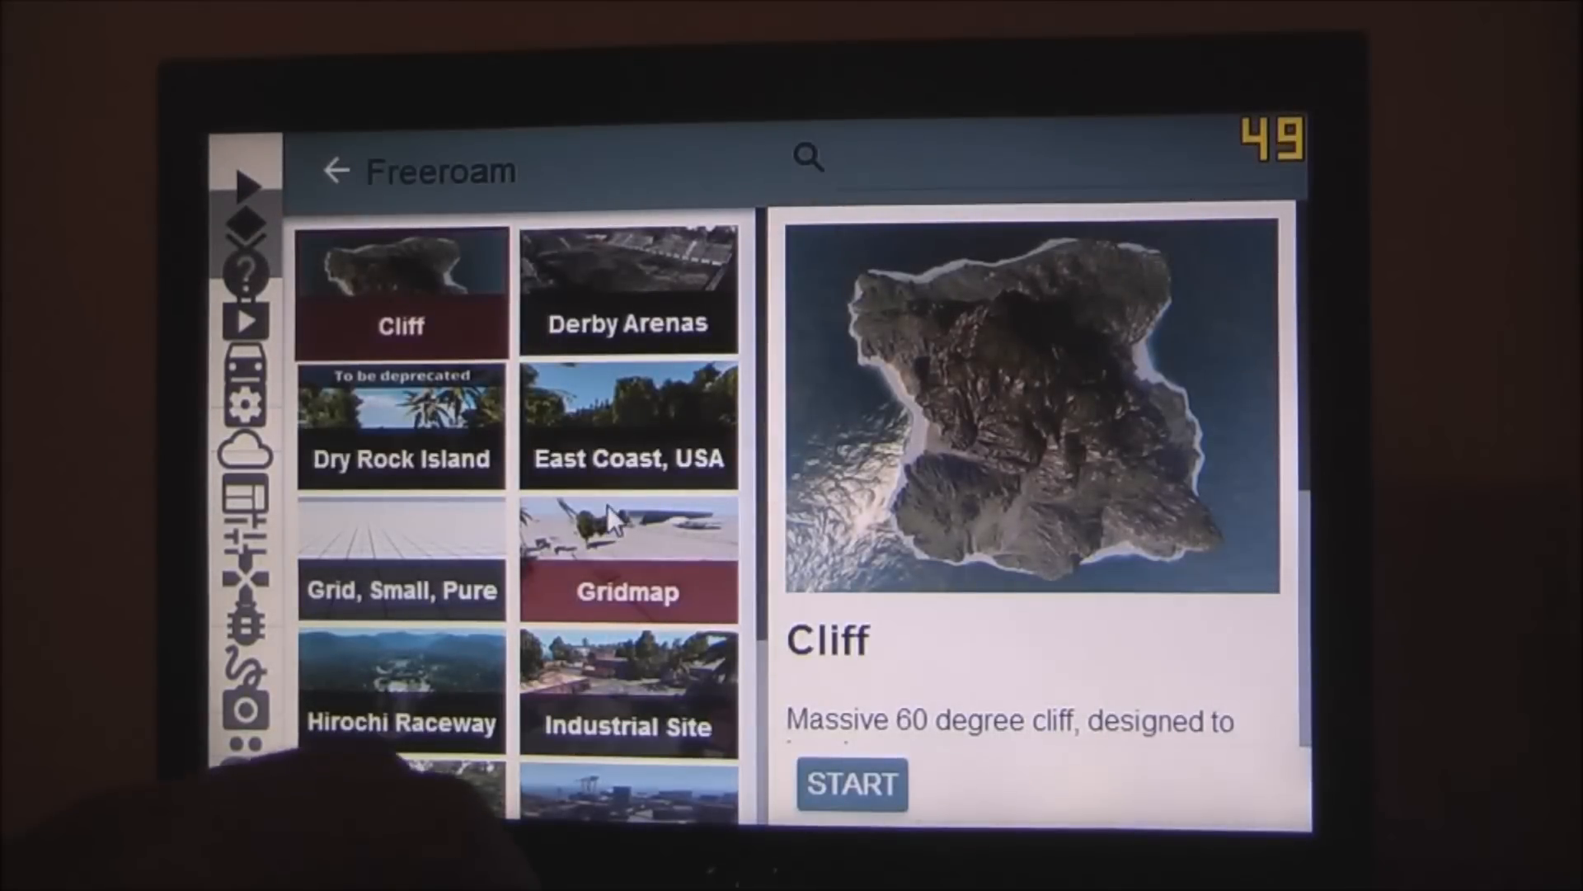
left_click(627, 555)
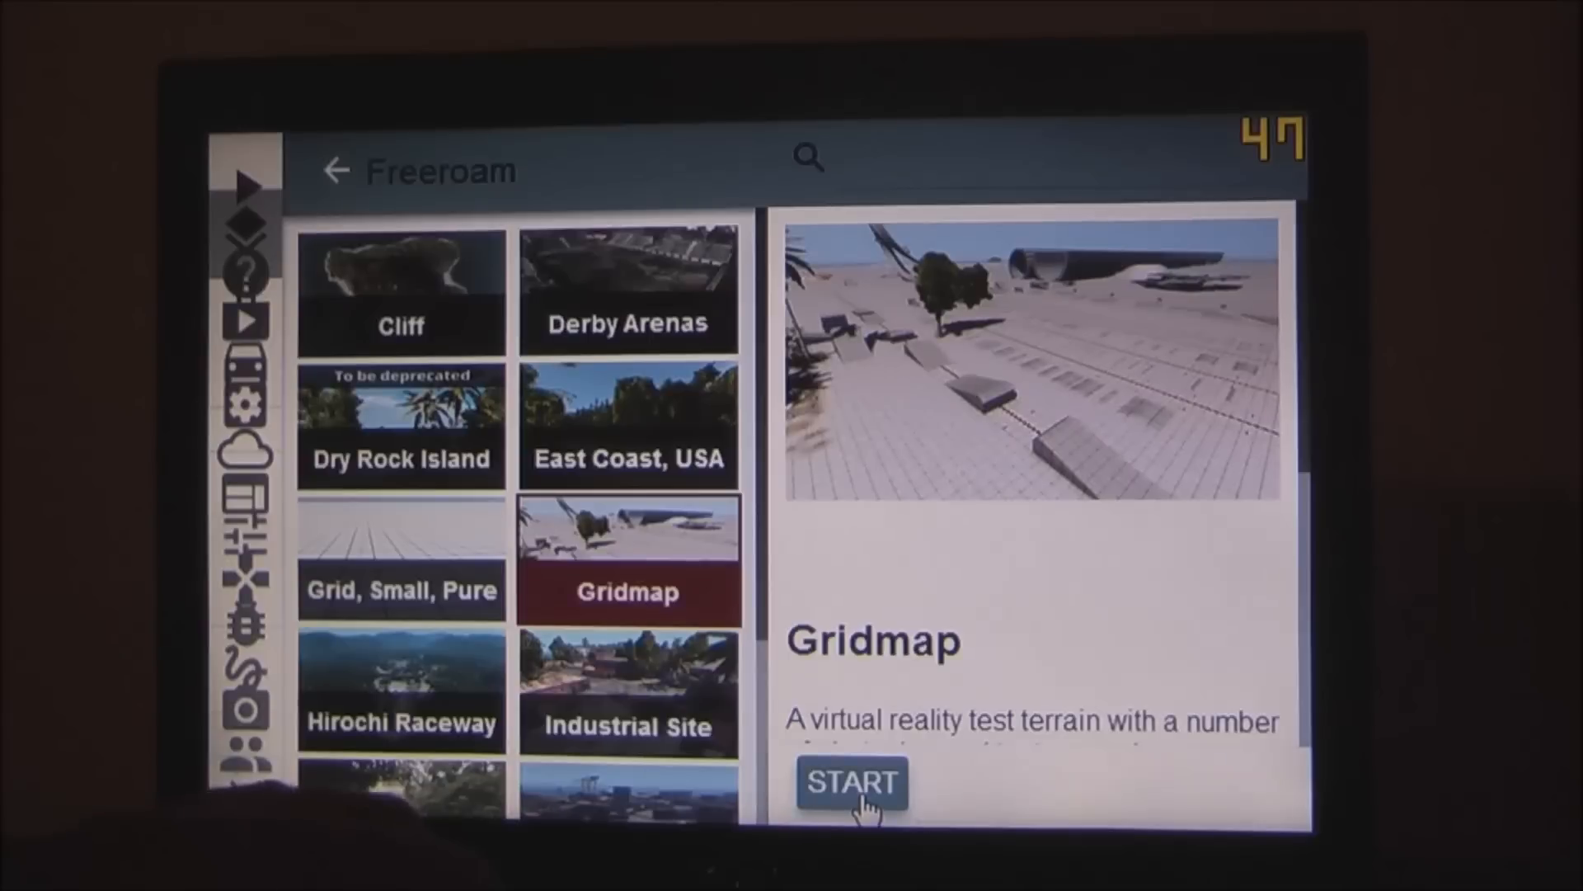
Start the Gridmap level from its Freeroam details screen
left_click(851, 783)
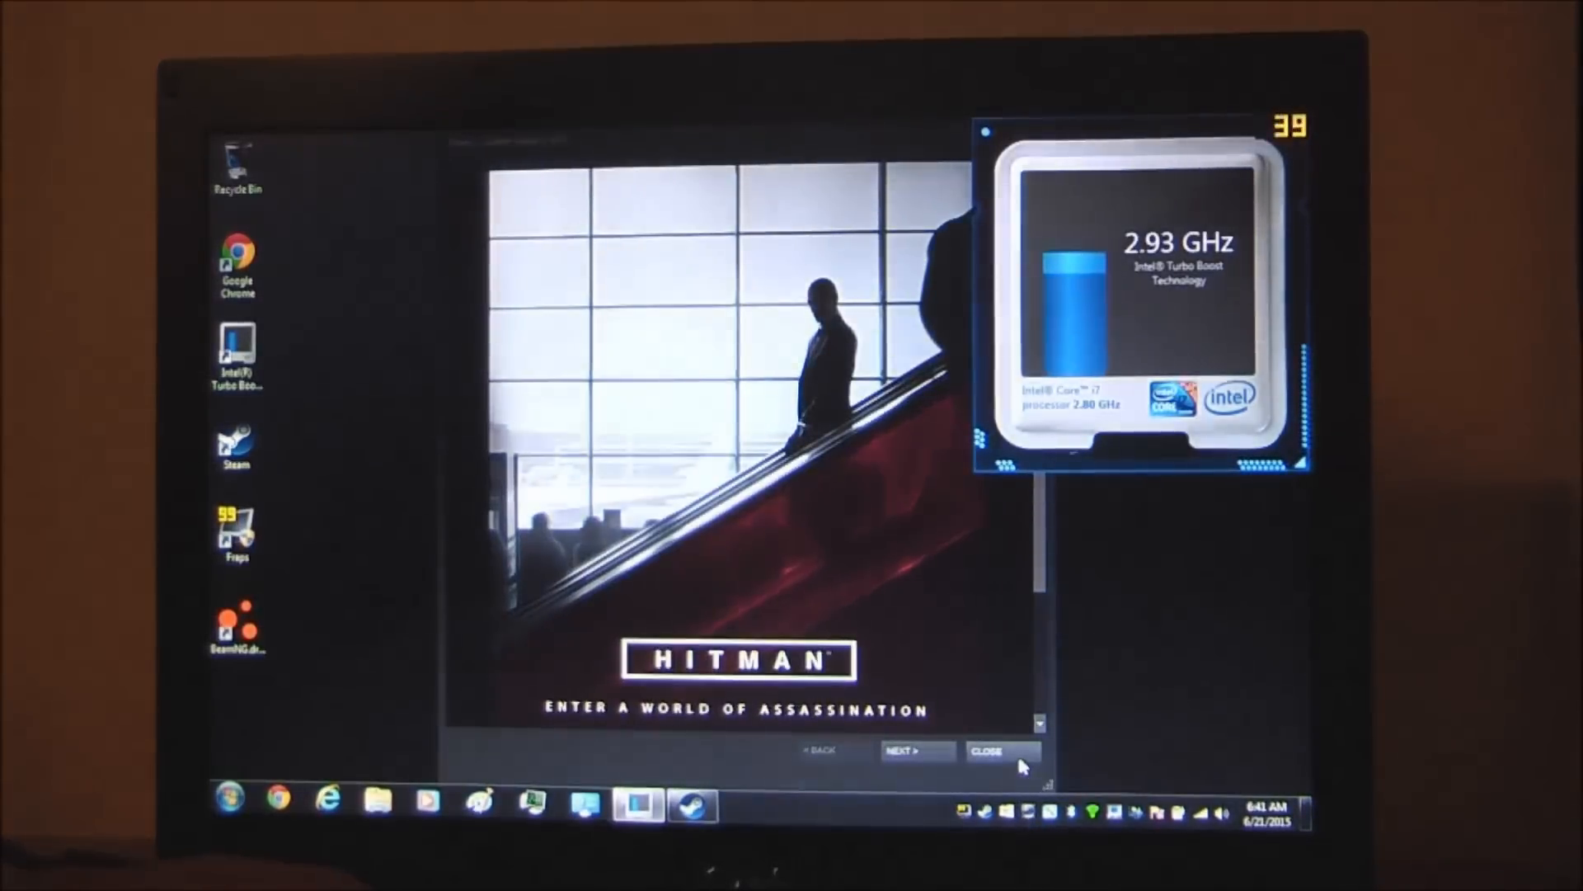
Dismiss Steam's Hitman promotion, then close Dell Webcam Central after viewing the webcam feed
left_click(1000, 751)
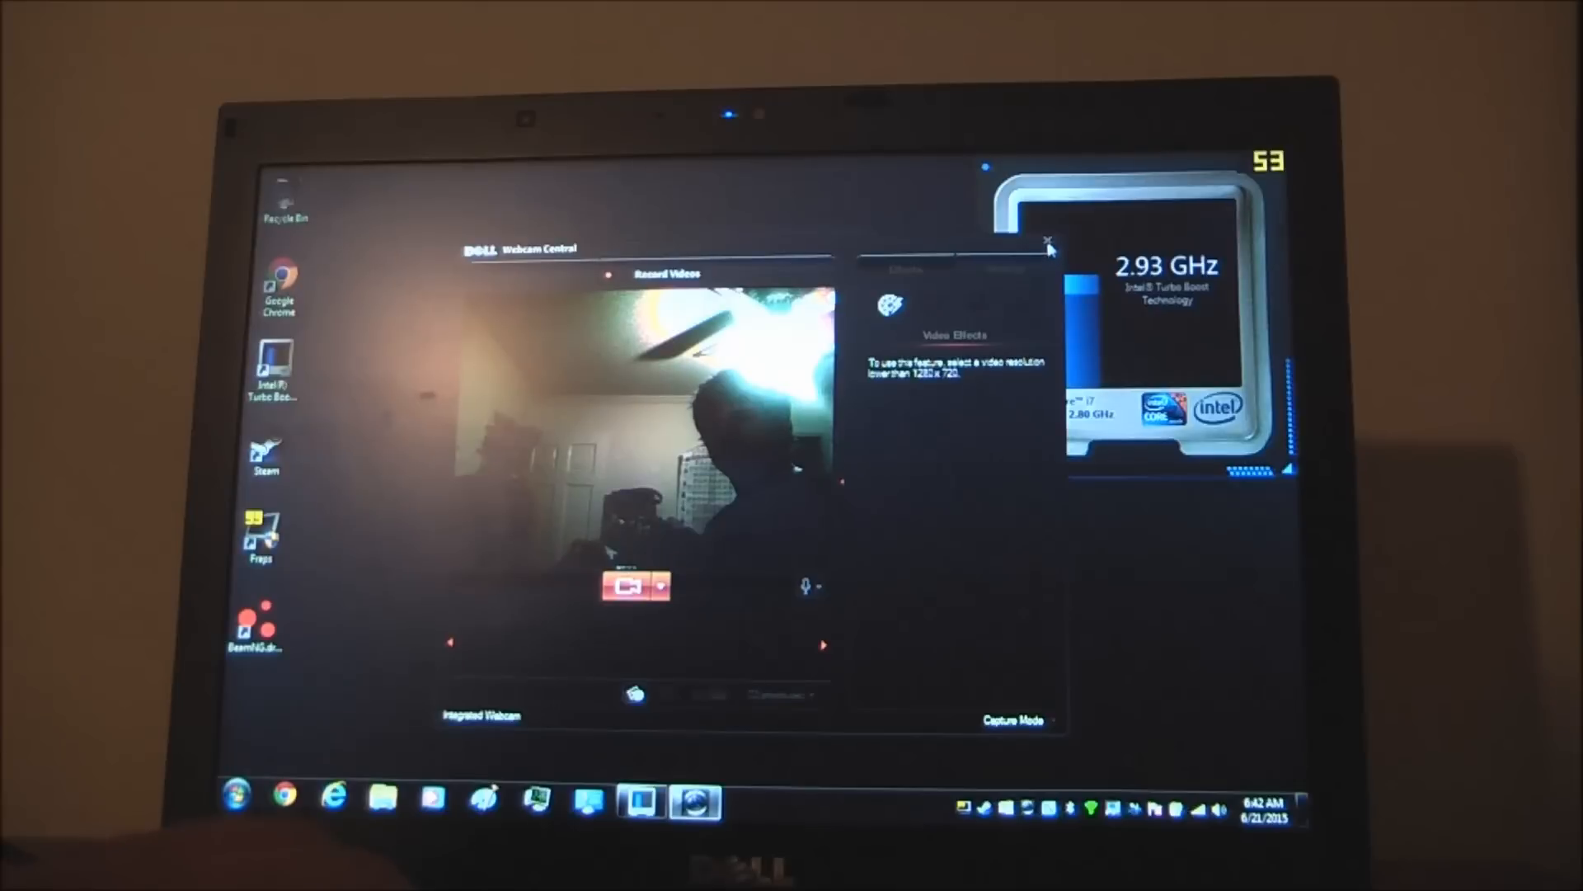
left_click(1047, 240)
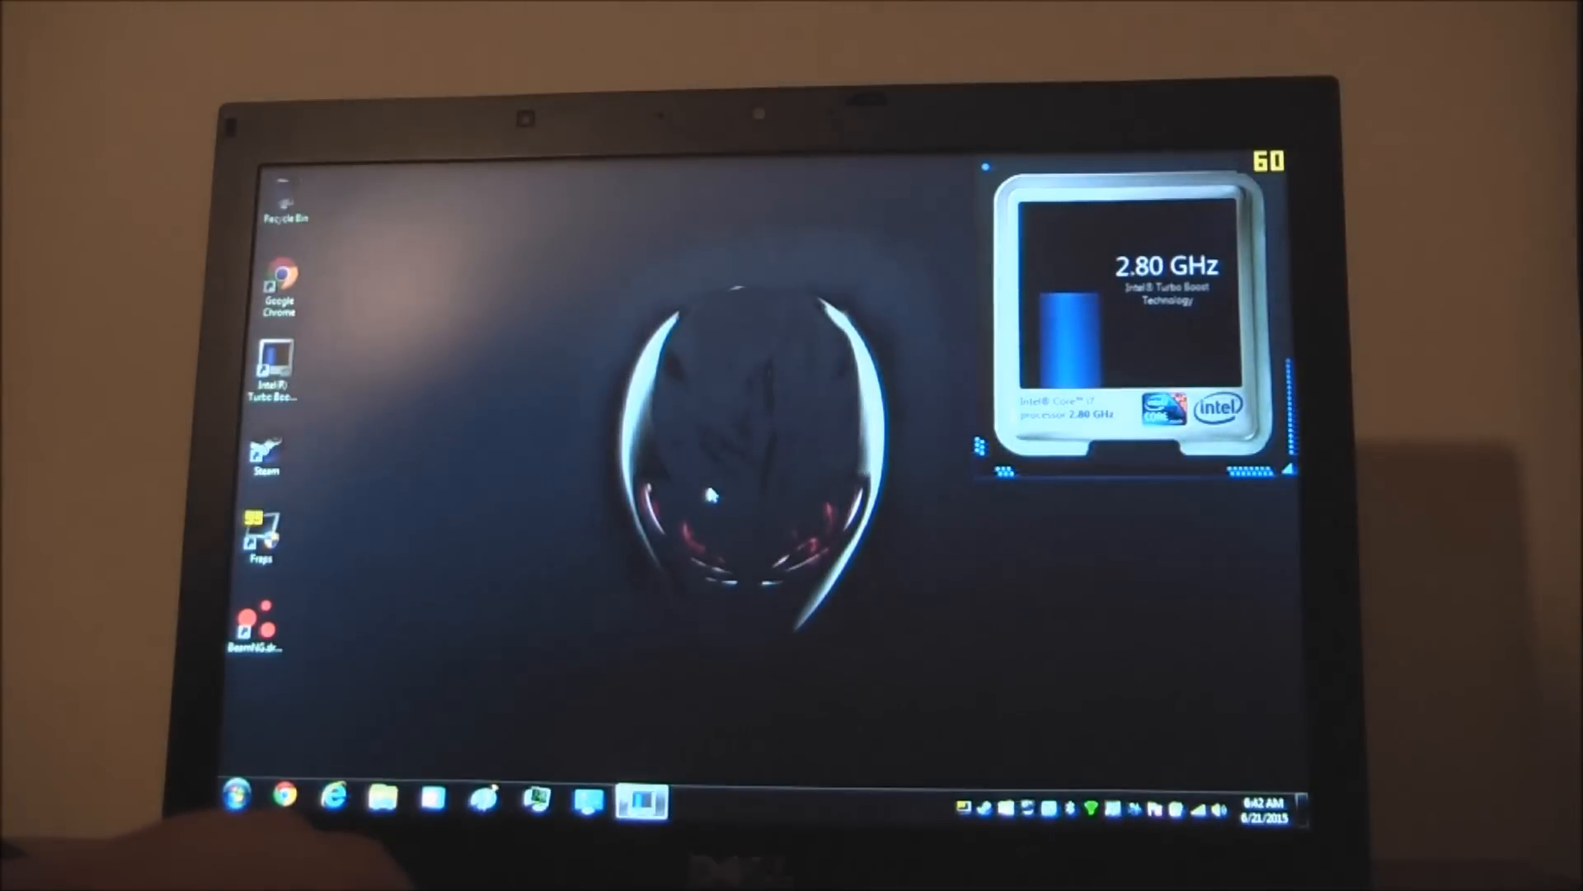